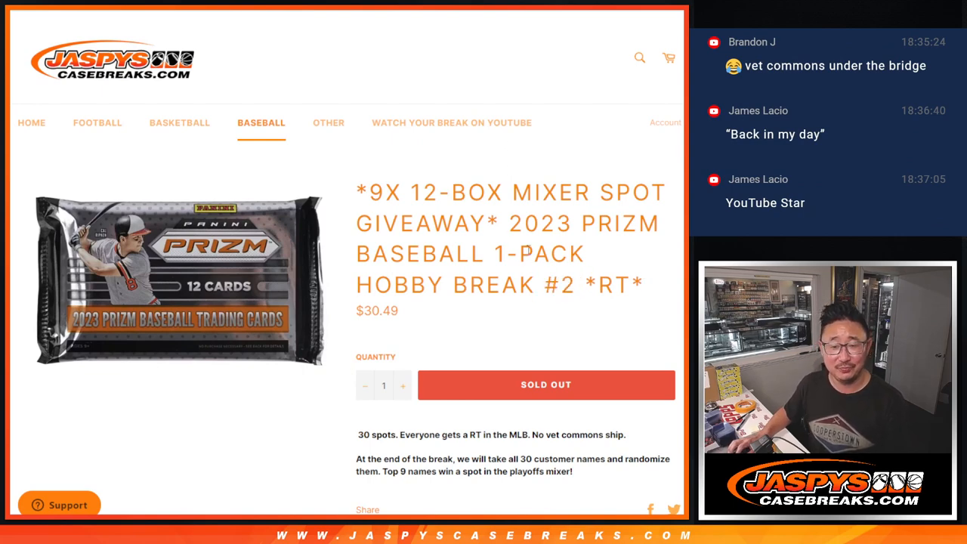
Review the 2023 Prizm Baseball nine-spot mixer giveaway rules on the Jaspys Case Breaks listing
left_click_drag(361, 192, 513, 223)
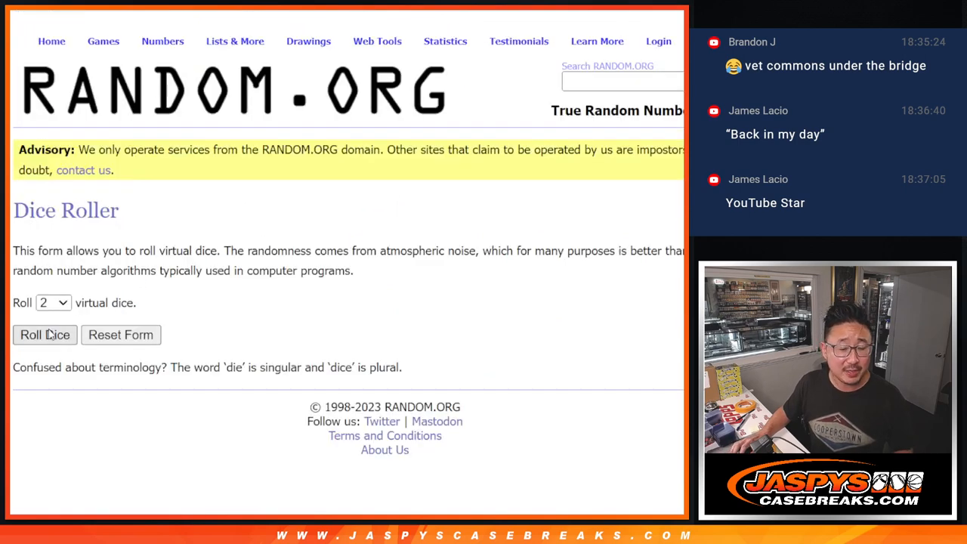
Shuffle the 30 customer names three times in the List Randomizer and review the resulting order
left_click(45, 335)
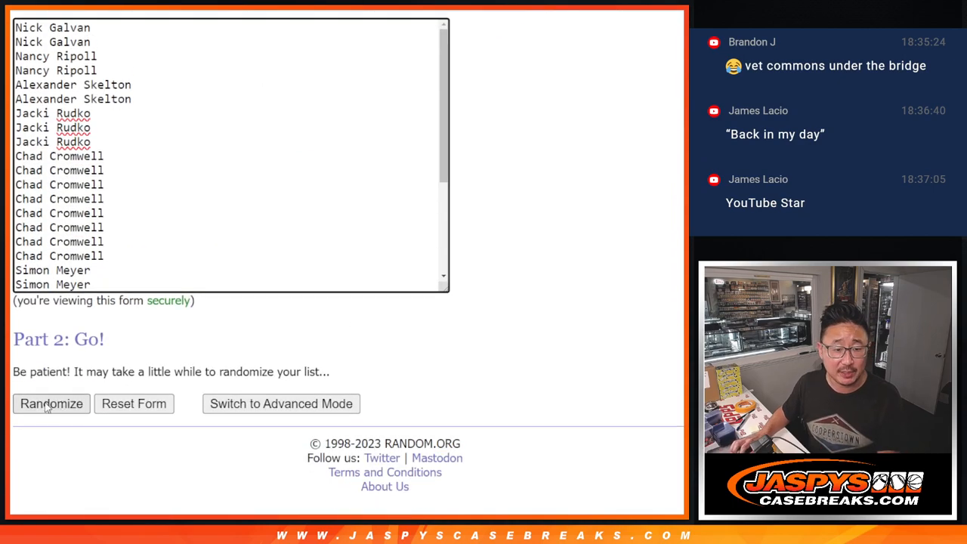
left_click(51, 403)
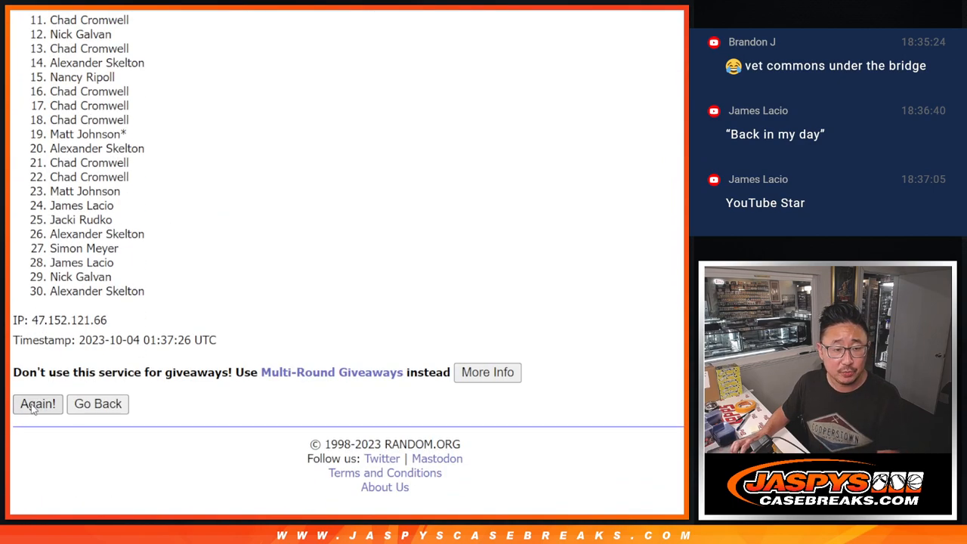
left_click(36, 403)
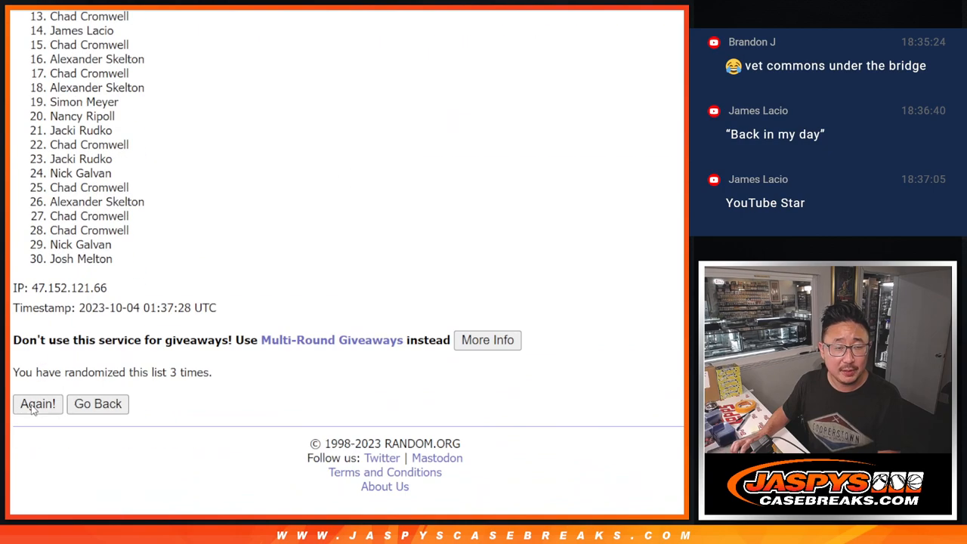
left_click(37, 403)
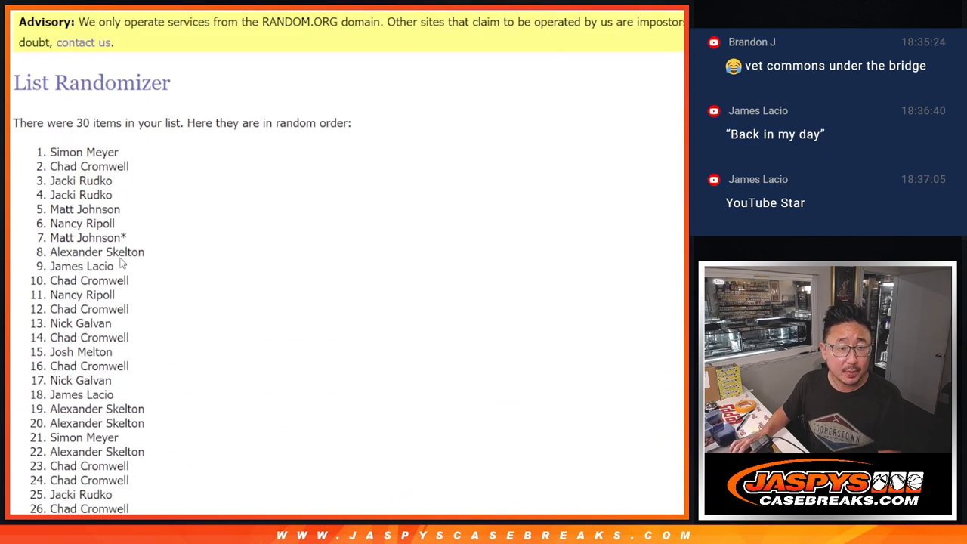
scroll("down", 3)
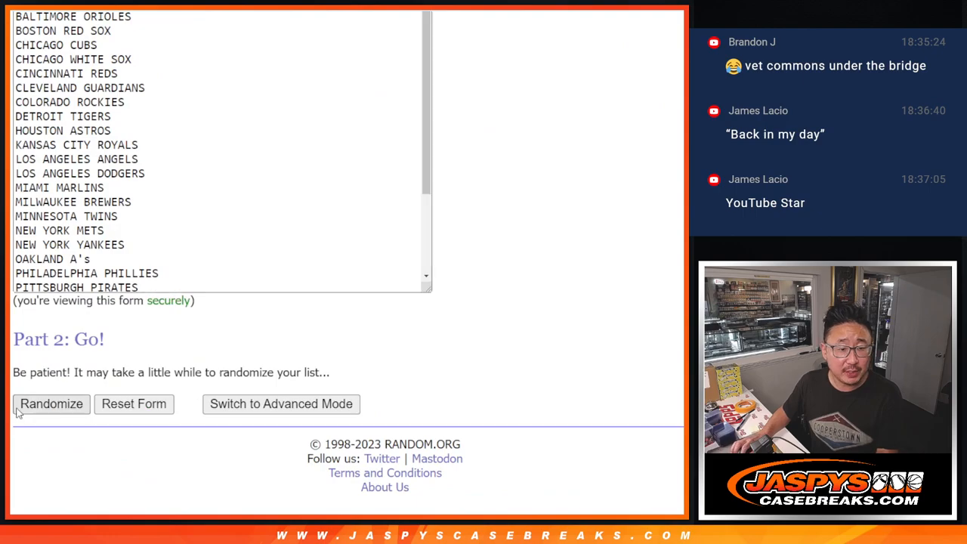
Shuffle the 30 MLB teams once and review the randomized order for pairing with the names
left_click(52, 403)
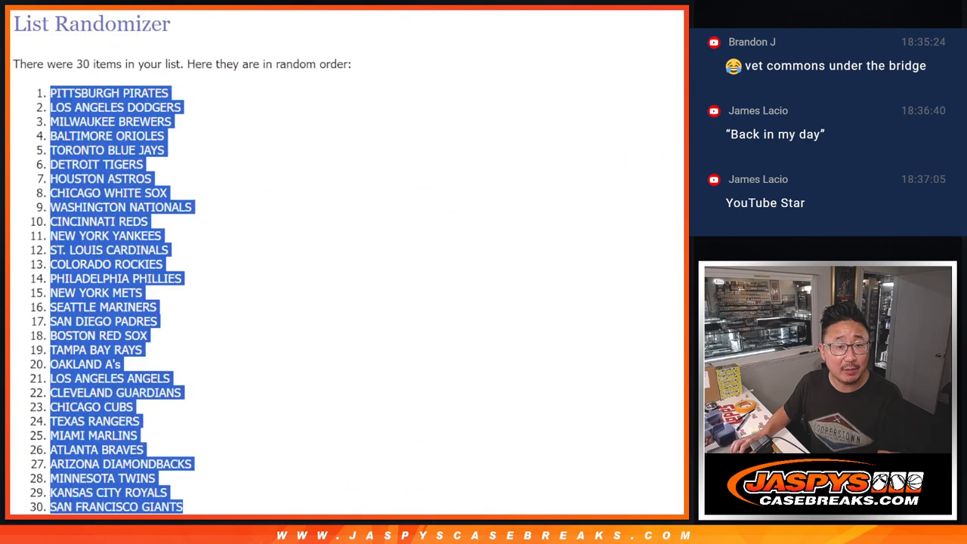
scroll("down", 3)
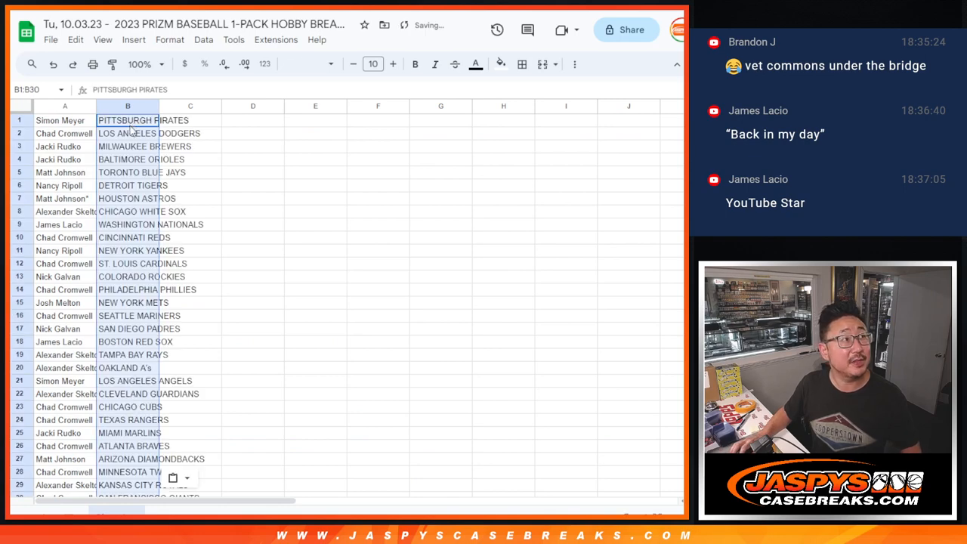
Enlarge the Google Sheets view to 150% and review the name–team pairings
left_click(308, 63)
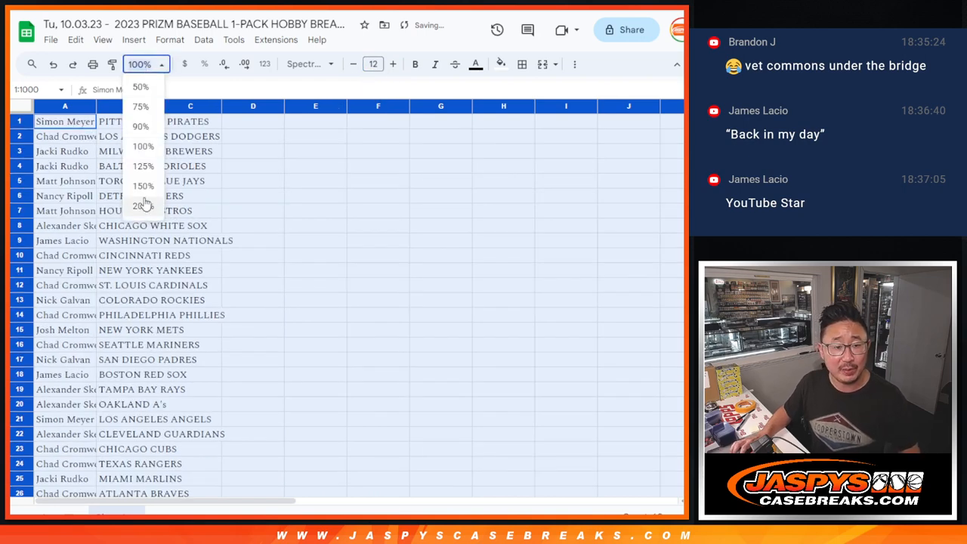
left_click(142, 185)
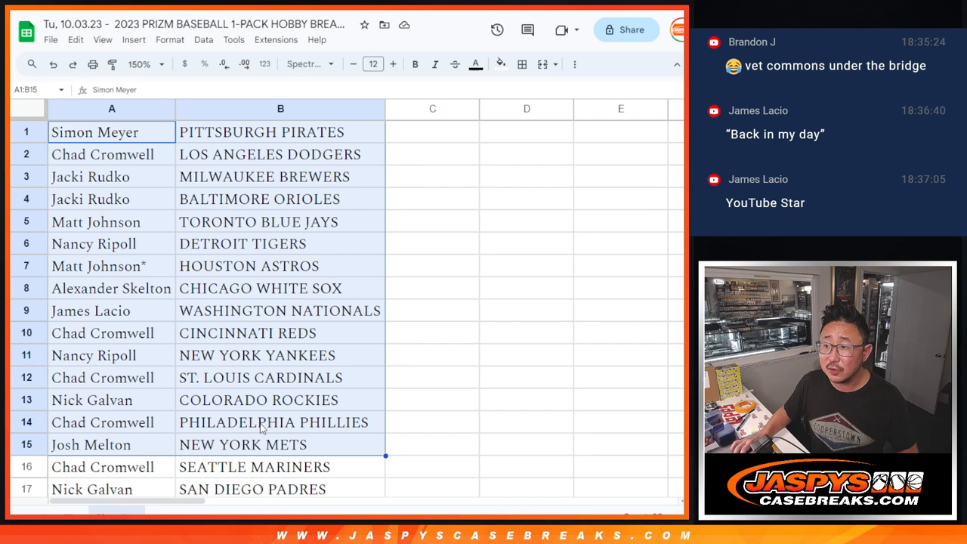
scroll("down", 3)
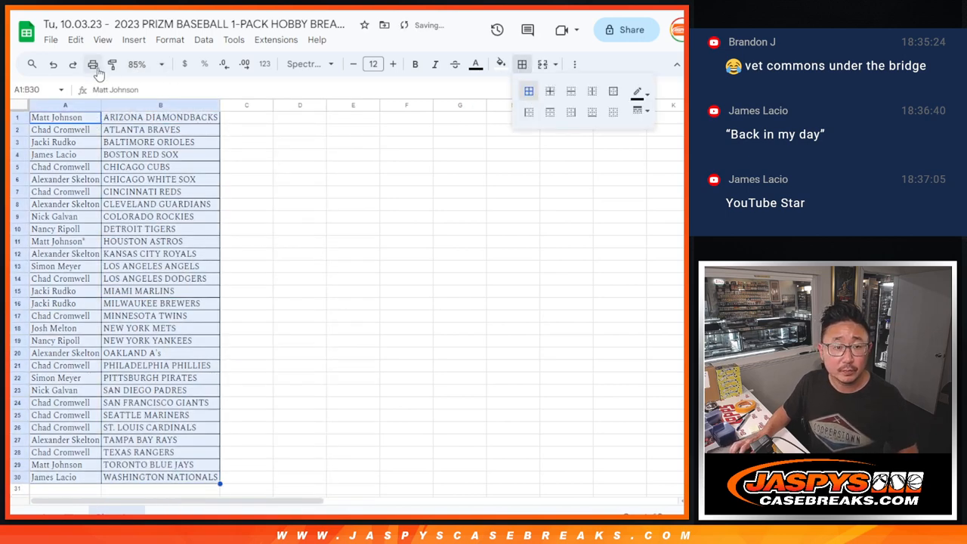
Send the customer–team pairings list to the printer
left_click(94, 64)
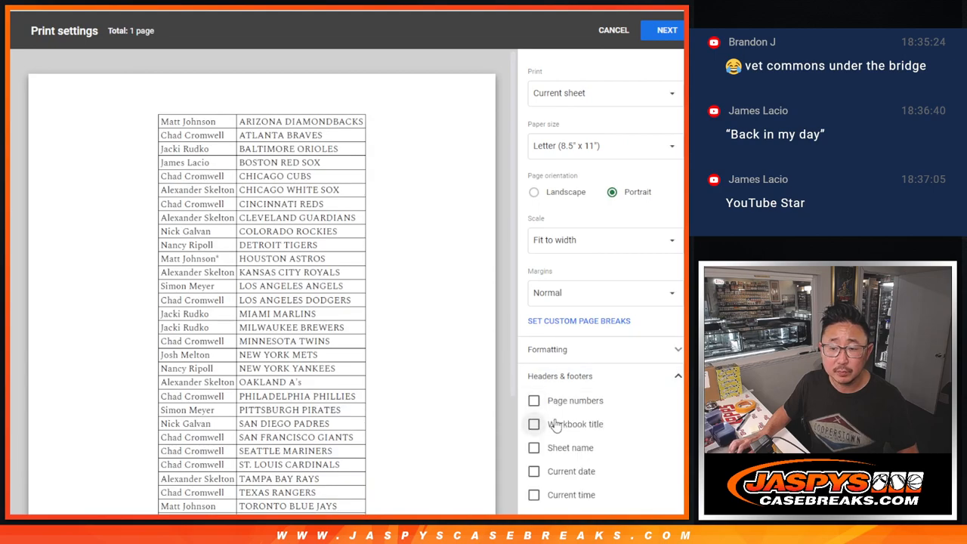
left_click(666, 31)
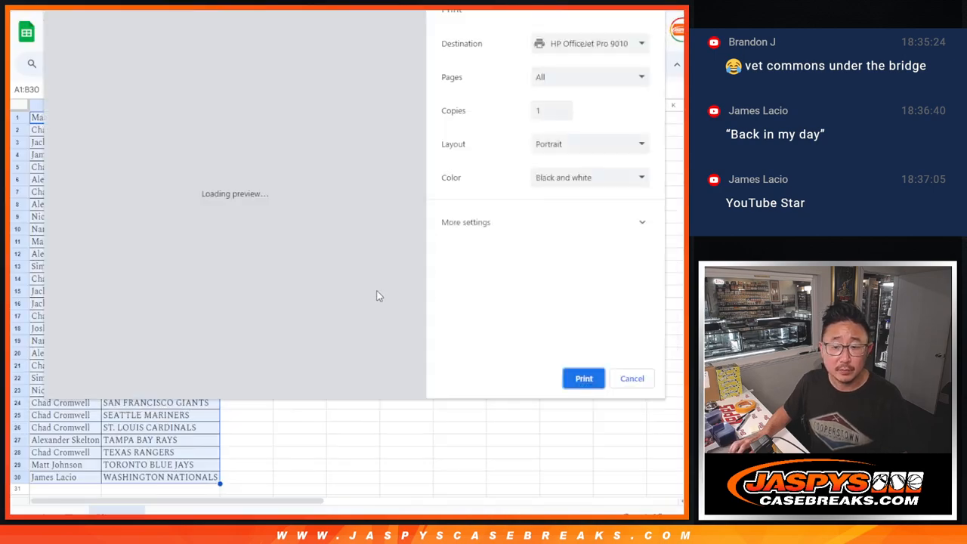
left_click(631, 378)
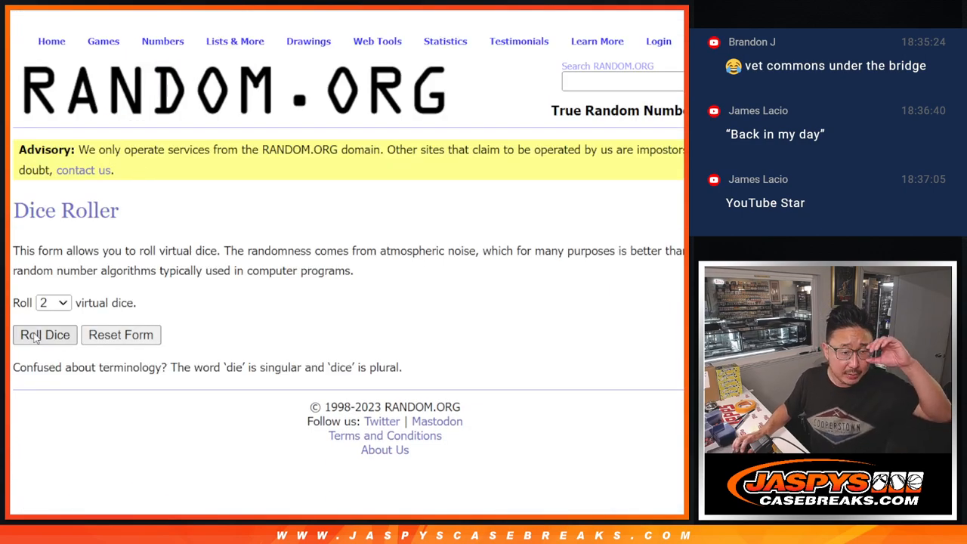
Shuffle the team-sorted 30-name customer list repeatedly toward the seventh randomization
left_click(46, 335)
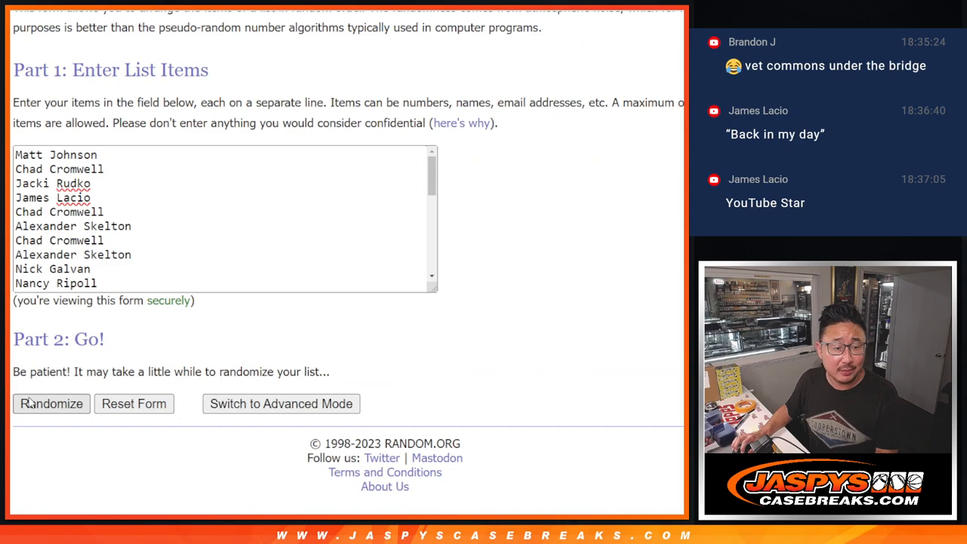
left_click(52, 403)
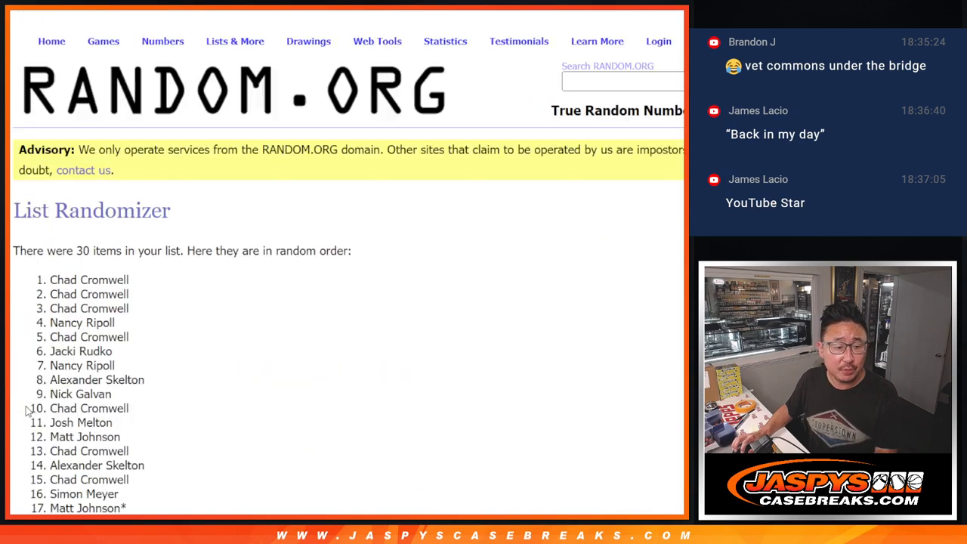
scroll("down", 3)
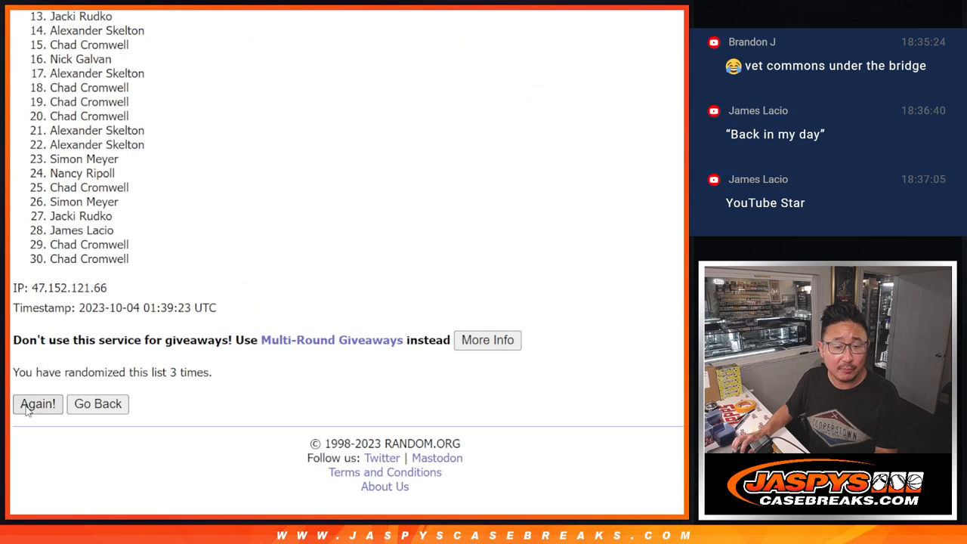
left_click(38, 403)
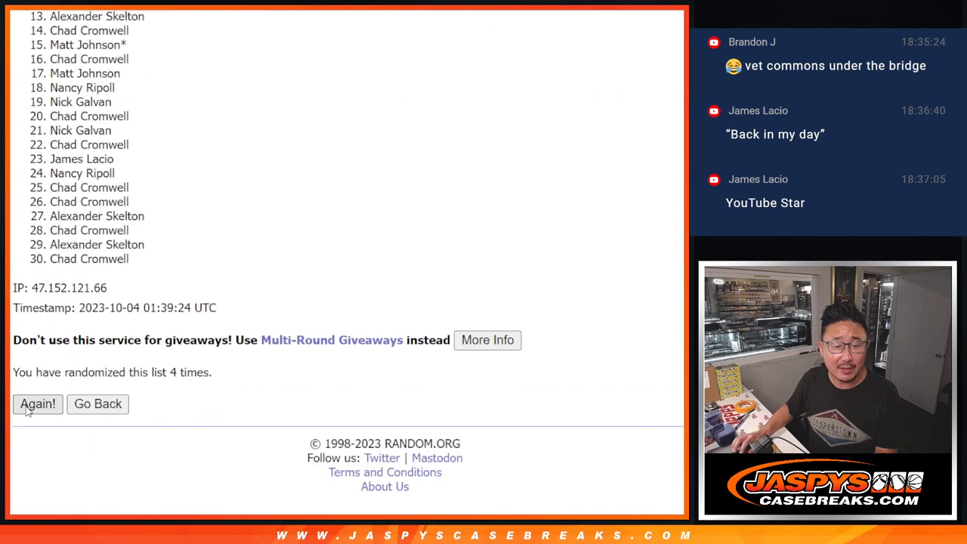
left_click(37, 403)
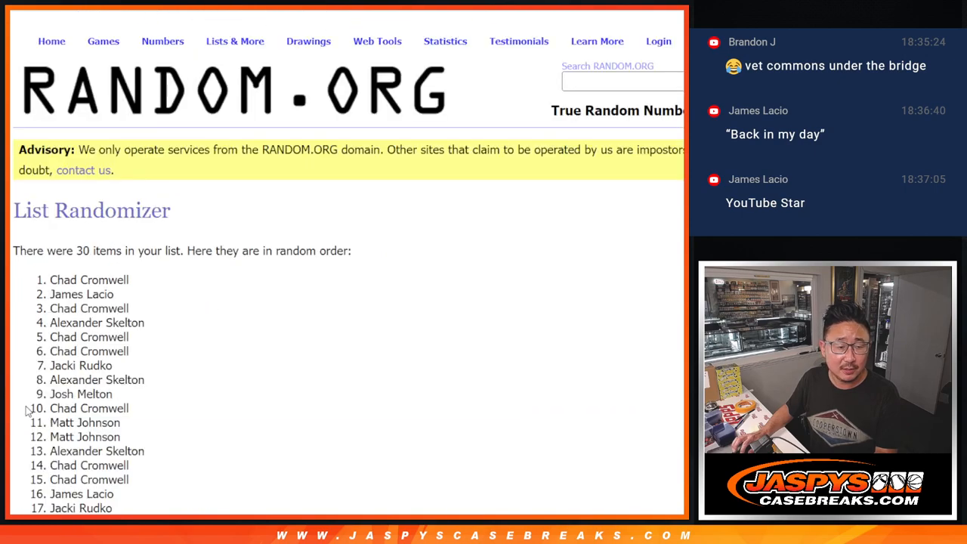
scroll("down", 3)
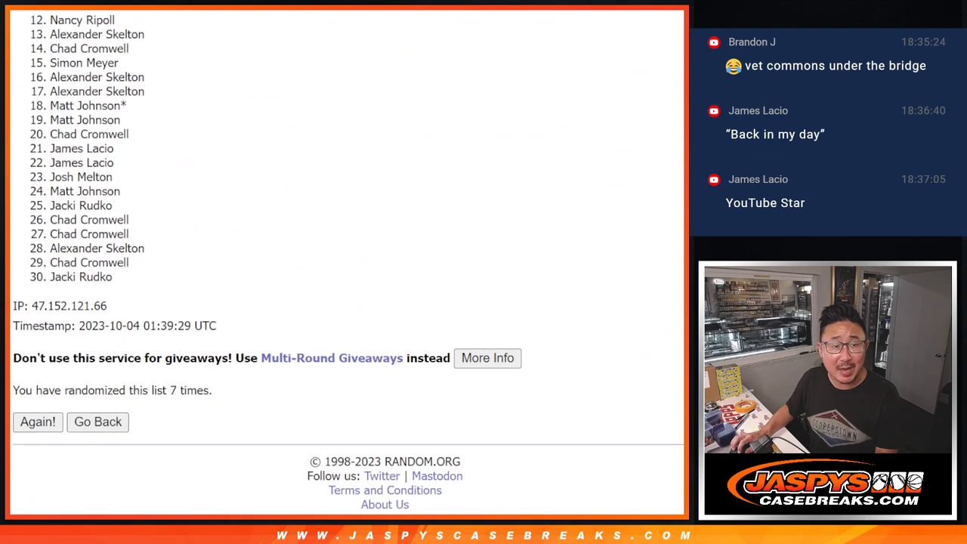
Review the seventh shuffle result, whose top nine names are the giveaway winners
scroll("down", 3)
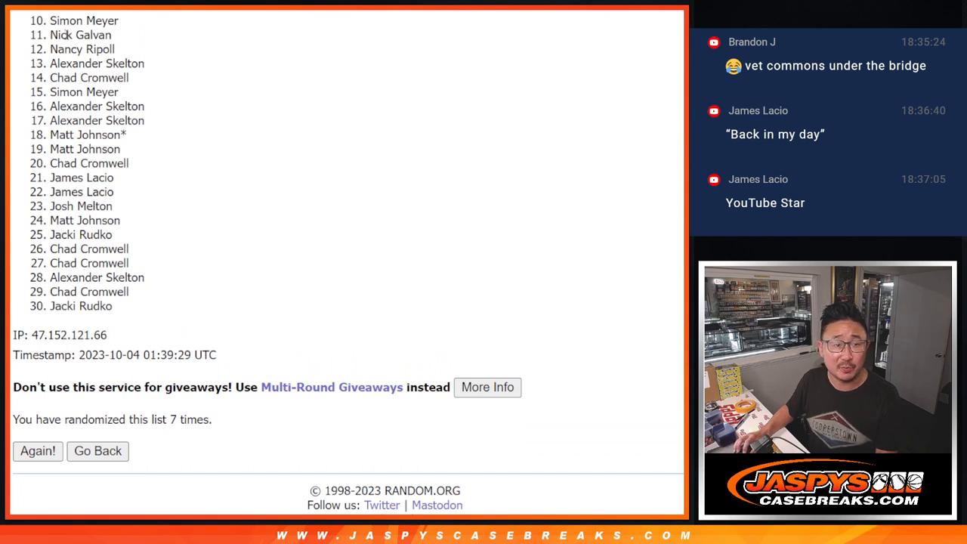
mouse_move(218, 108)
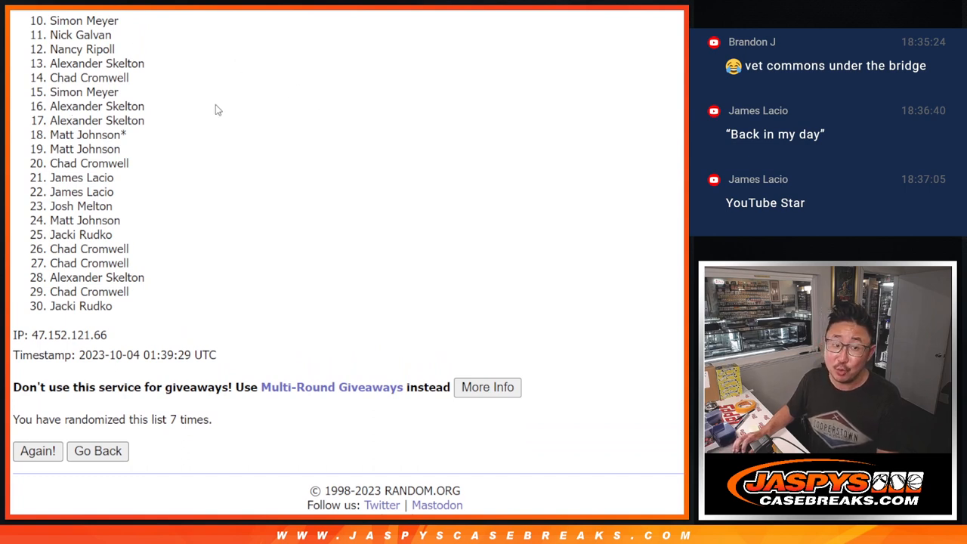
mouse_move(233, 110)
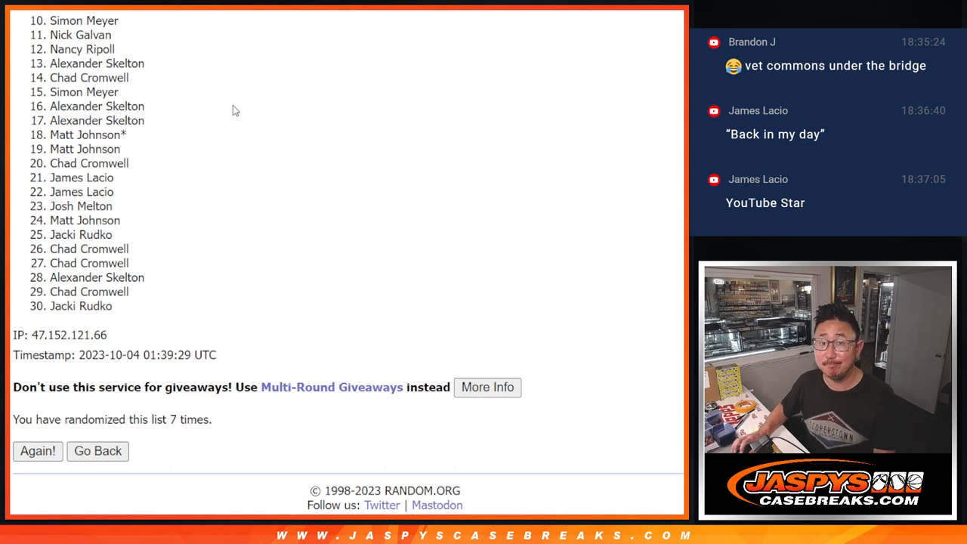
mouse_move(453, 279)
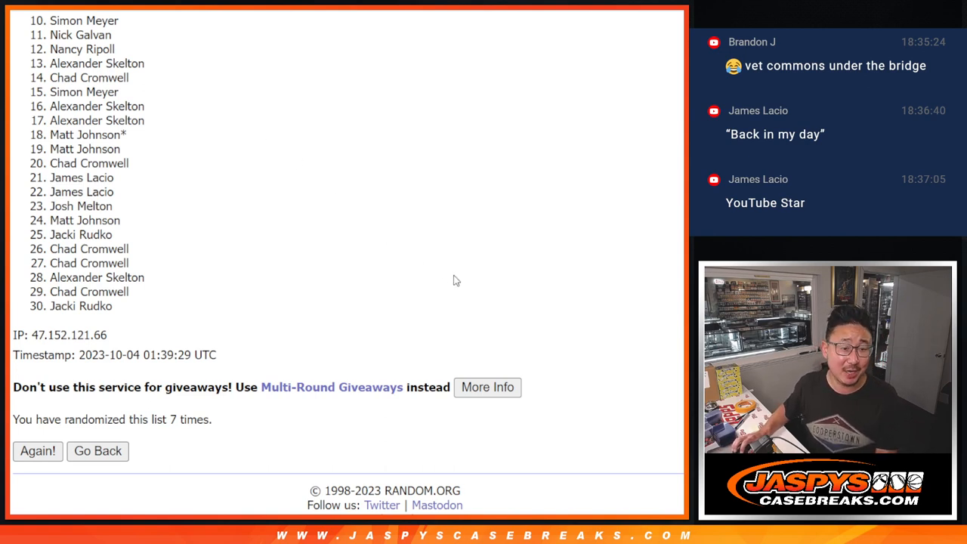
mouse_move(438, 24)
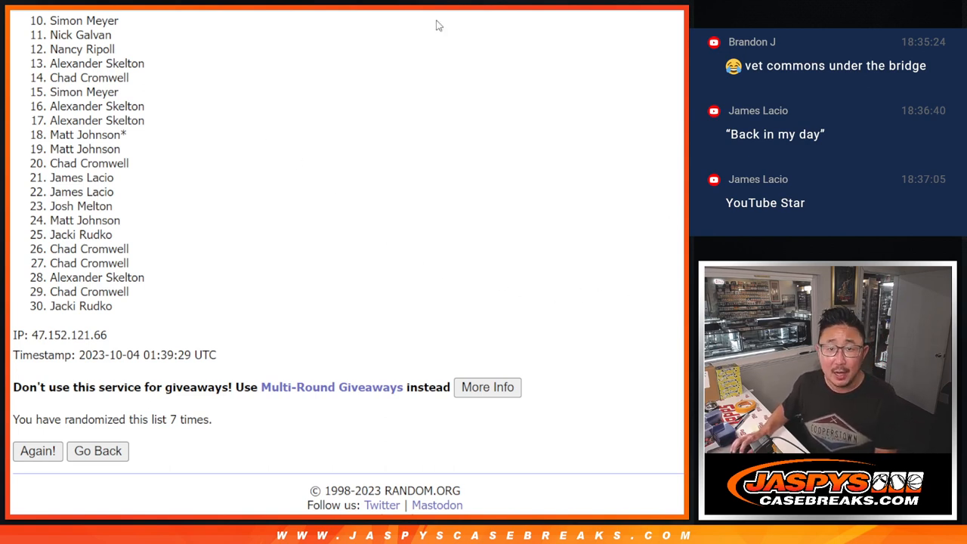
mouse_move(572, 164)
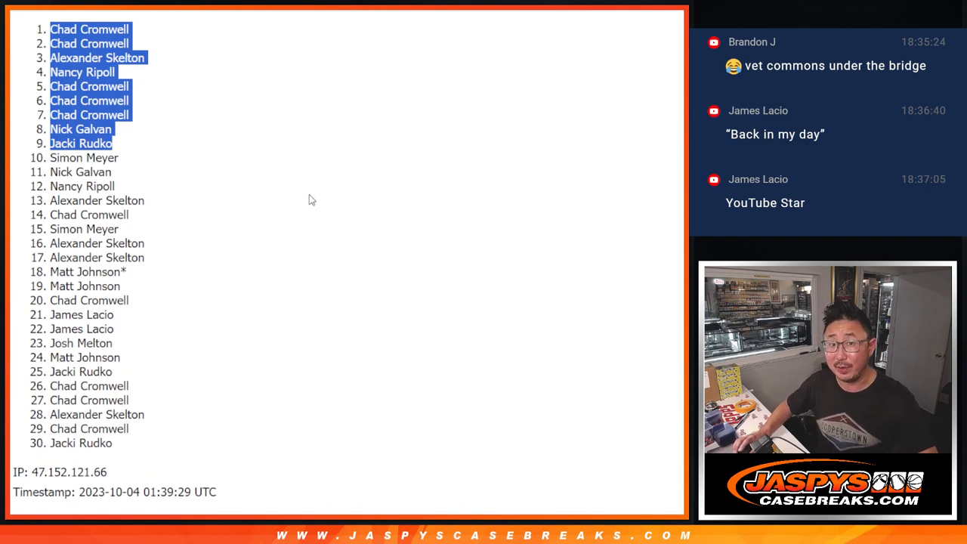
mouse_move(305, 195)
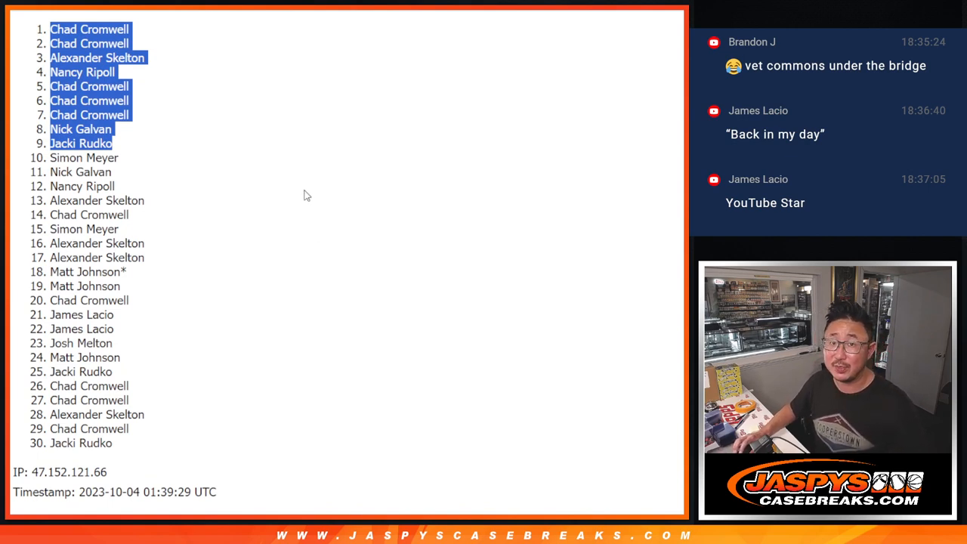